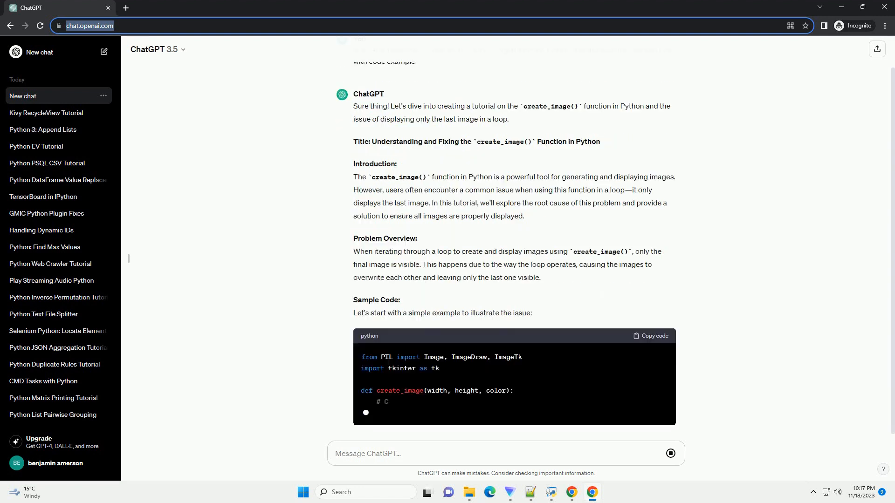
scroll(down, 3)
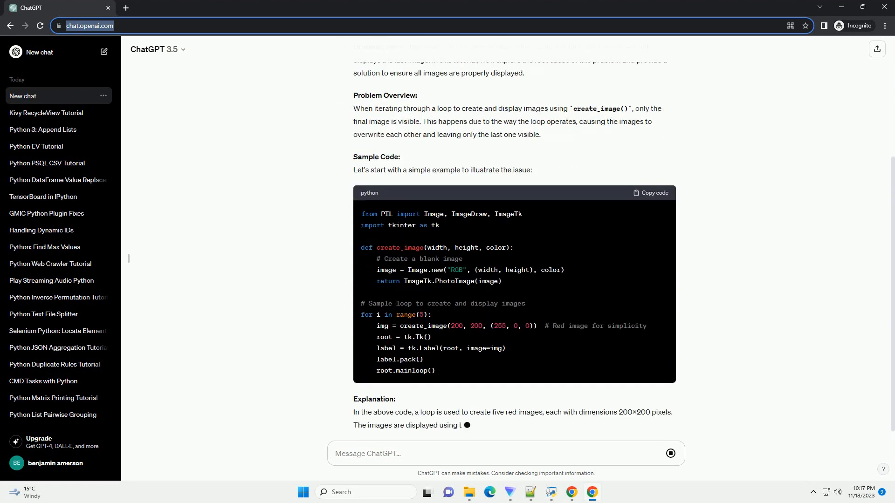
scroll(down, 3)
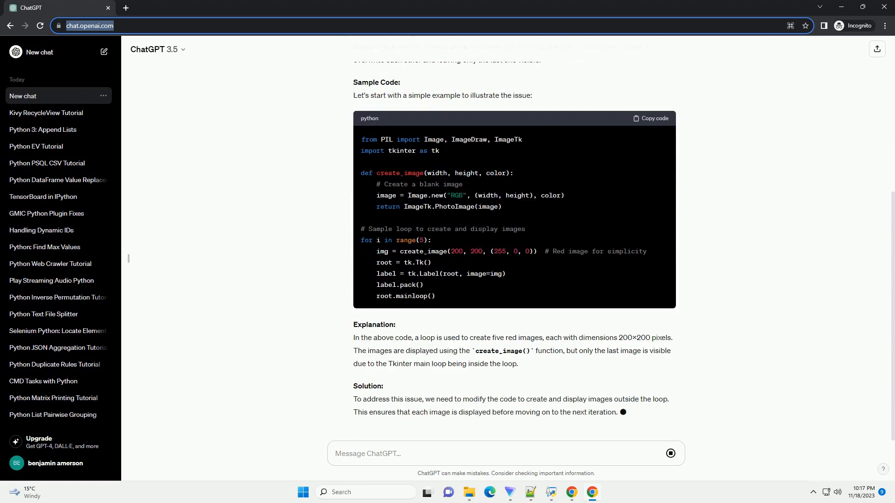
scroll(down, 3)
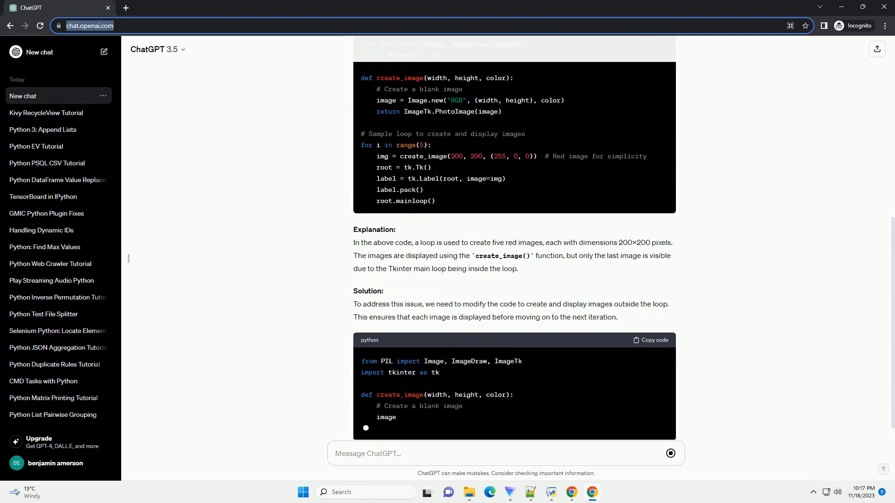
scroll(down, 3)
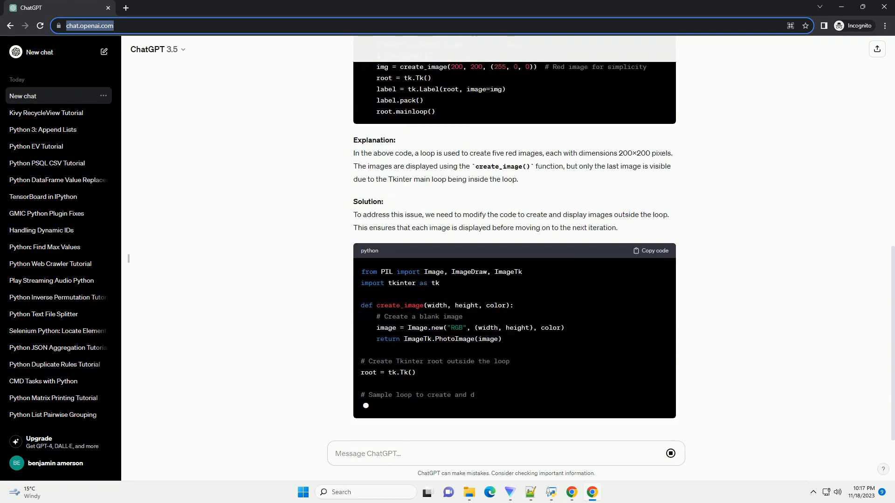